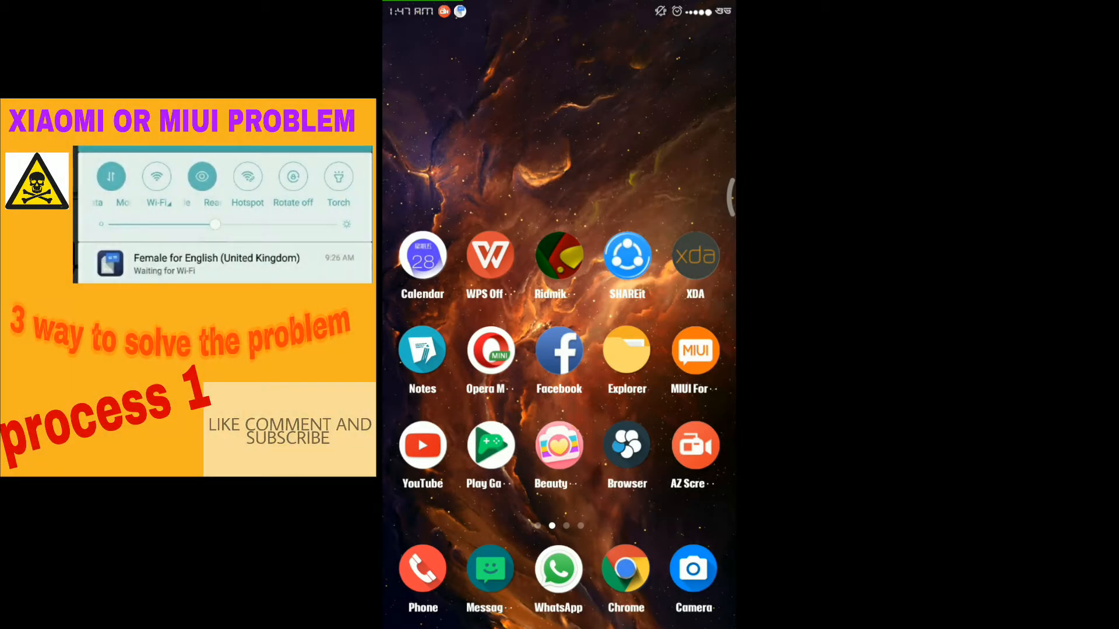
Step: Swipe back to the first home page showing the clock widget and Settings icon
{"action": "scroll", "scroll_direction": "left", "scroll_amount": 3}
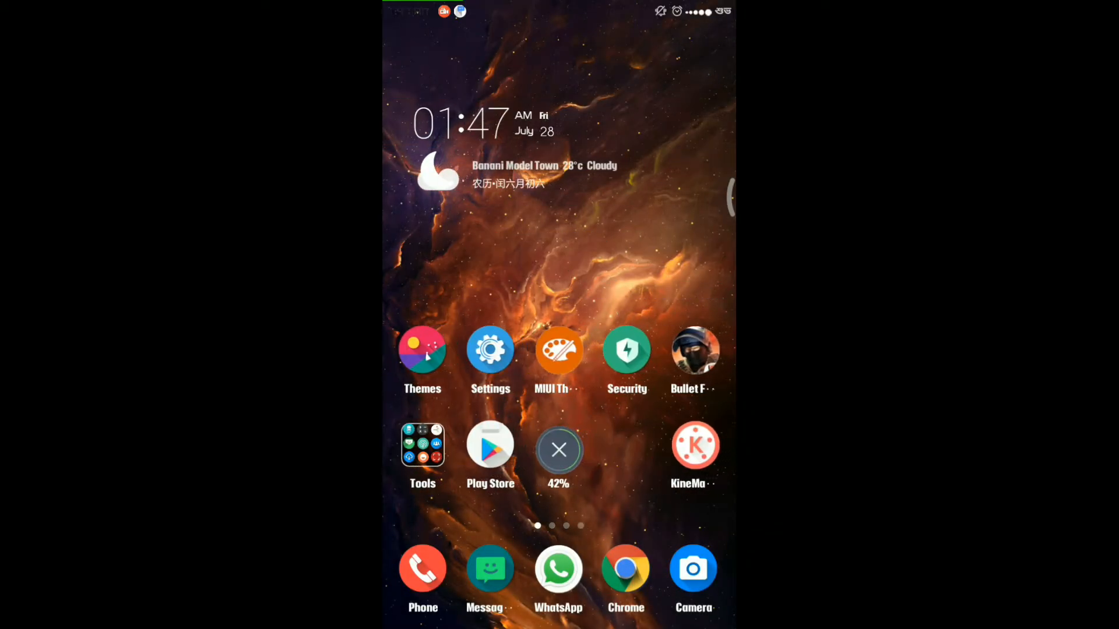
Step: Switch Wi-Fi on from Settings so the phone connects to a network
{"action": "left_click", "coordinate": [490, 350]}
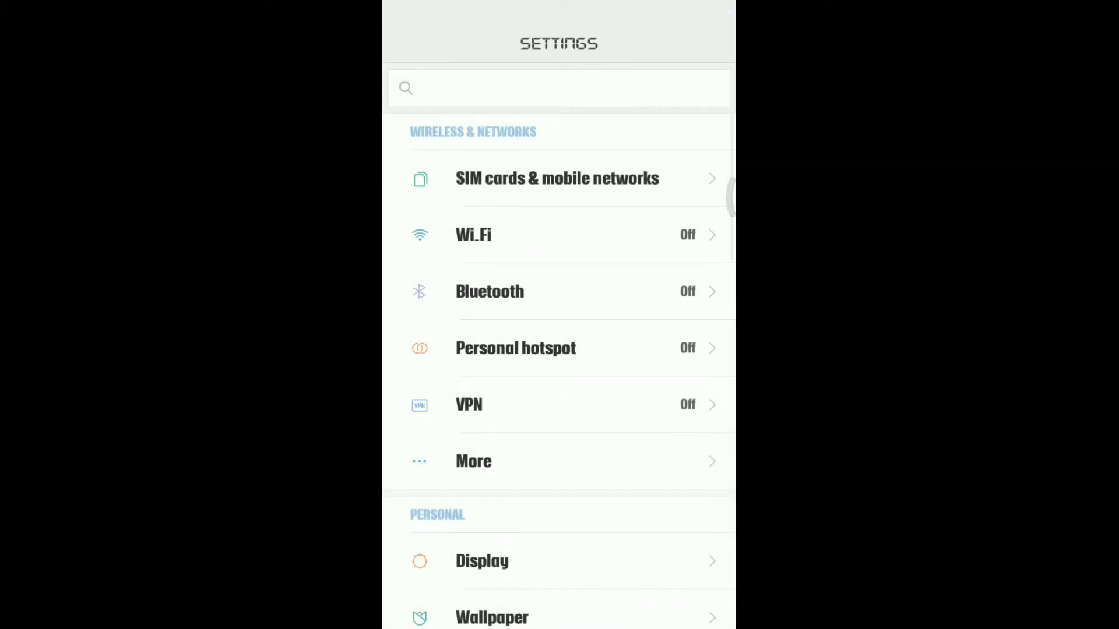
{"action": "left_click", "coordinate": [473, 235]}
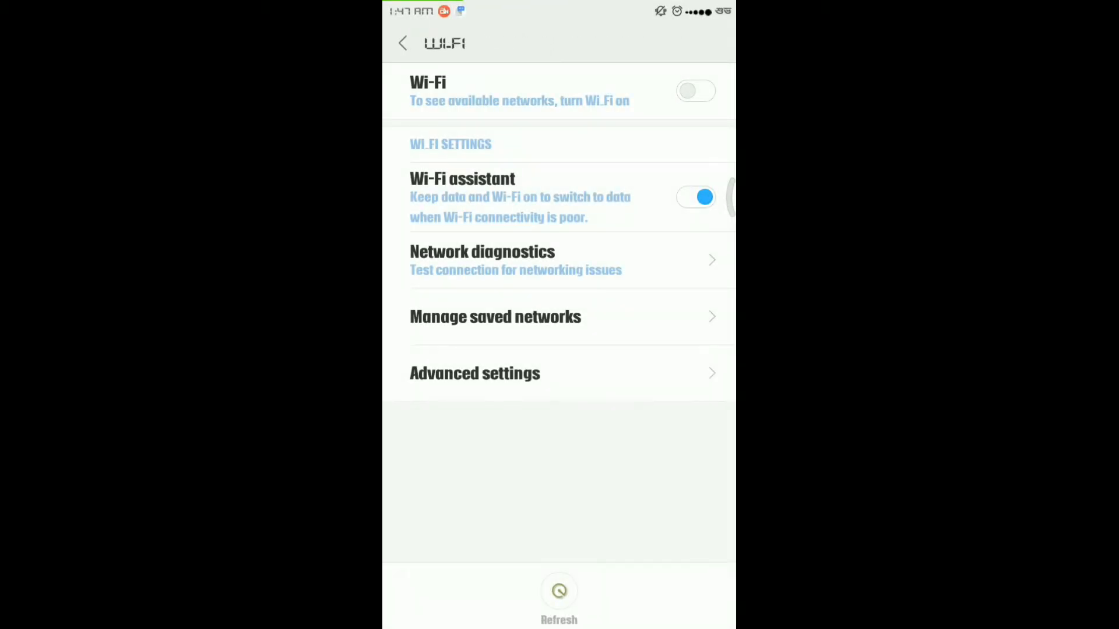
{"action": "left_click", "coordinate": [694, 91]}
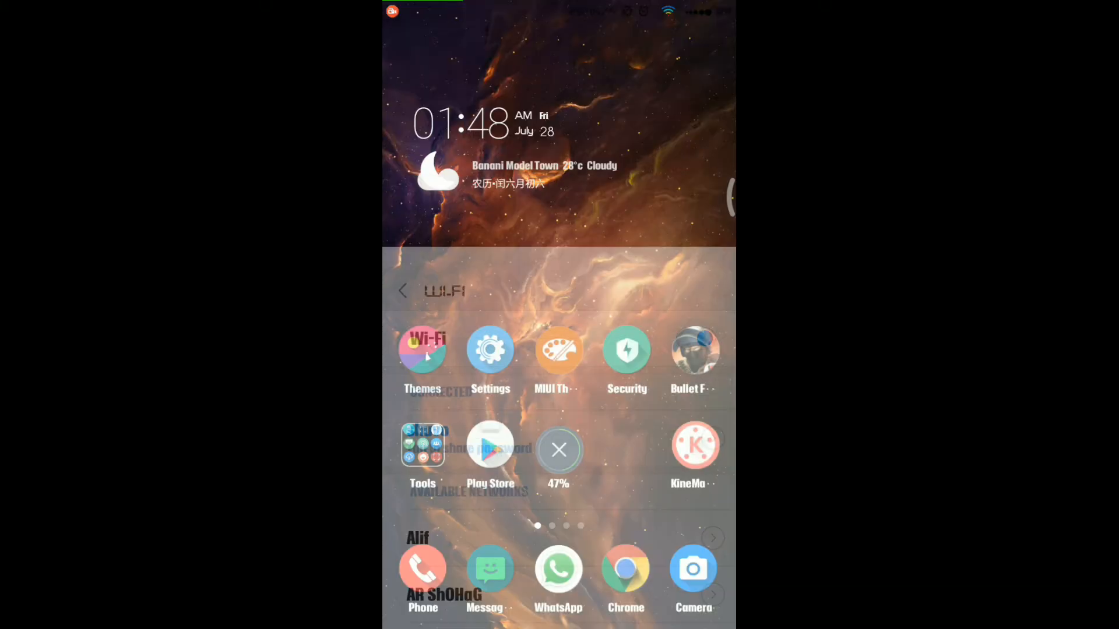
{"action": "left_click", "coordinate": [402, 290]}
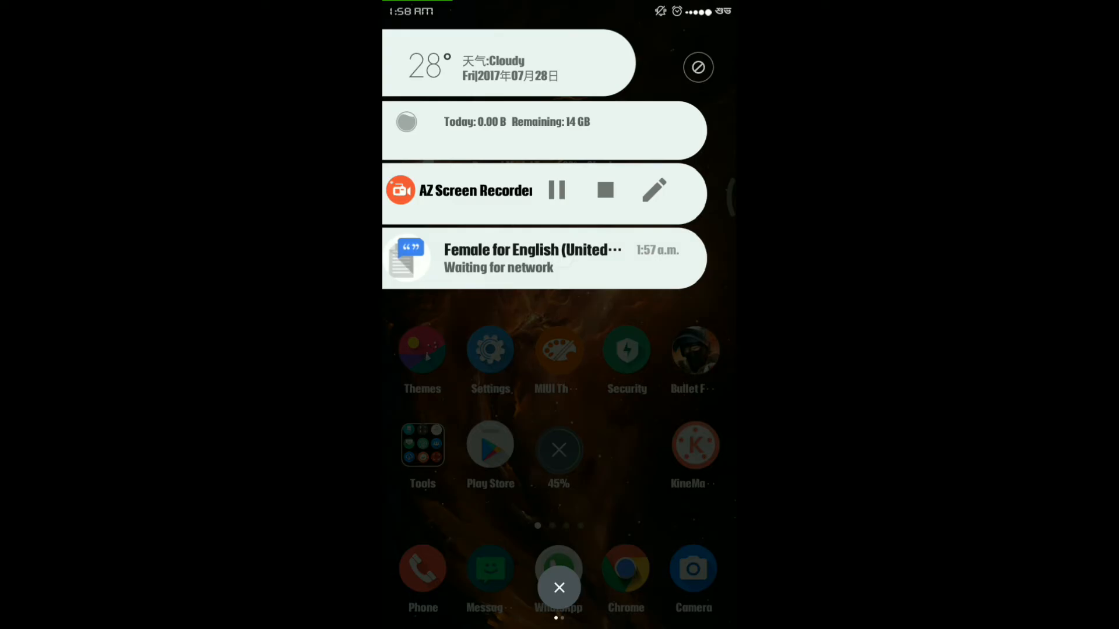
{"action": "left_click", "coordinate": [559, 588]}
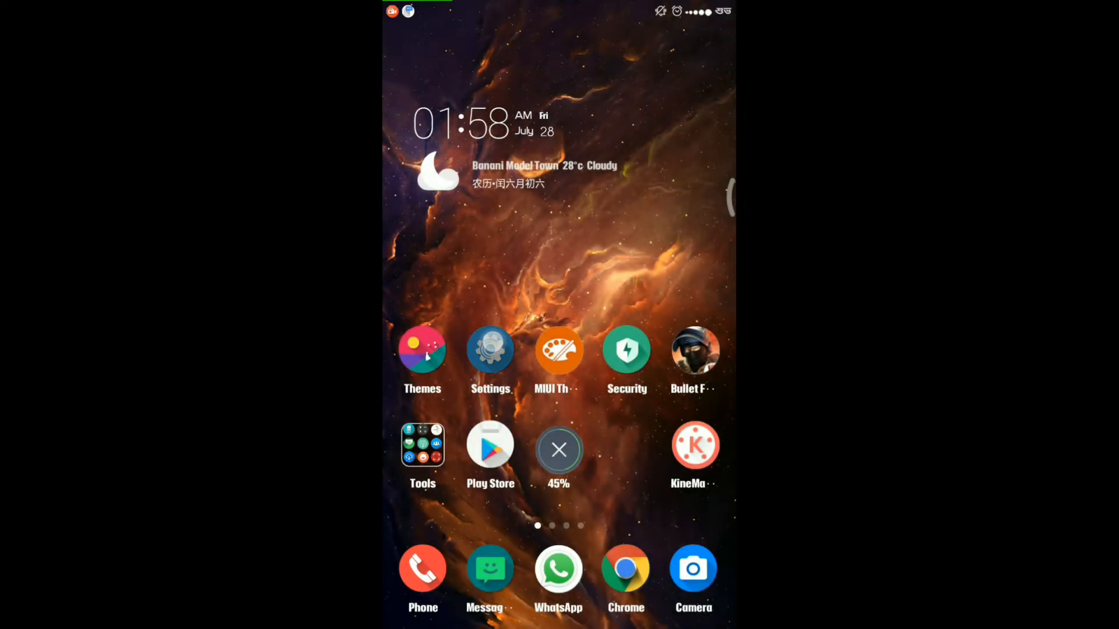
Step: Scroll the Installed apps list in Settings down to the D entries for Download Manager
{"action": "left_click", "coordinate": [490, 350]}
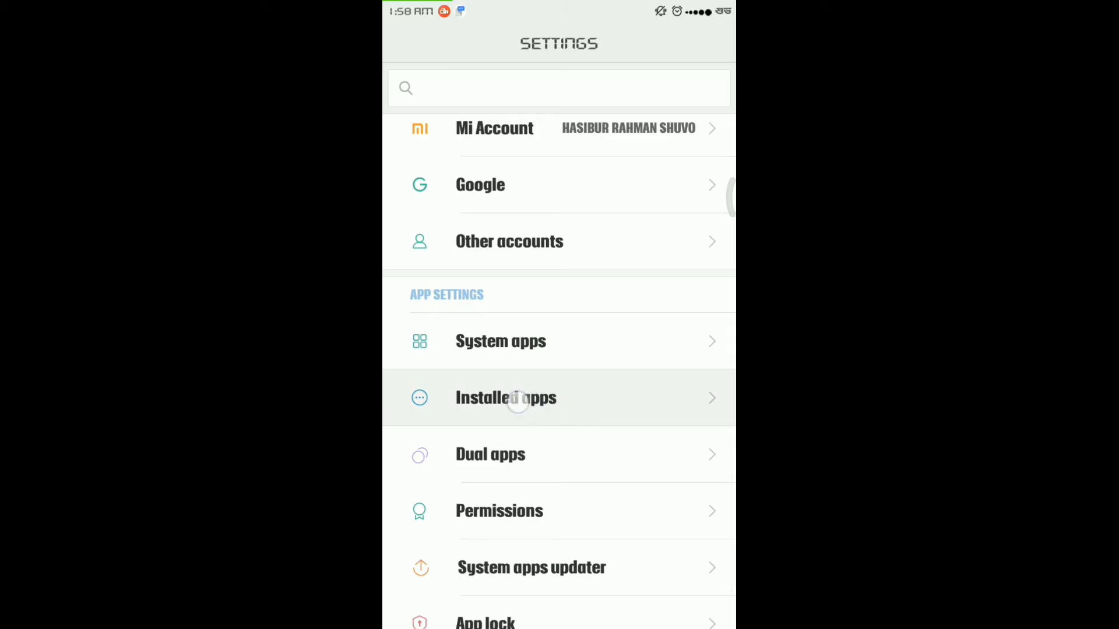
{"action": "left_click", "coordinate": [505, 398]}
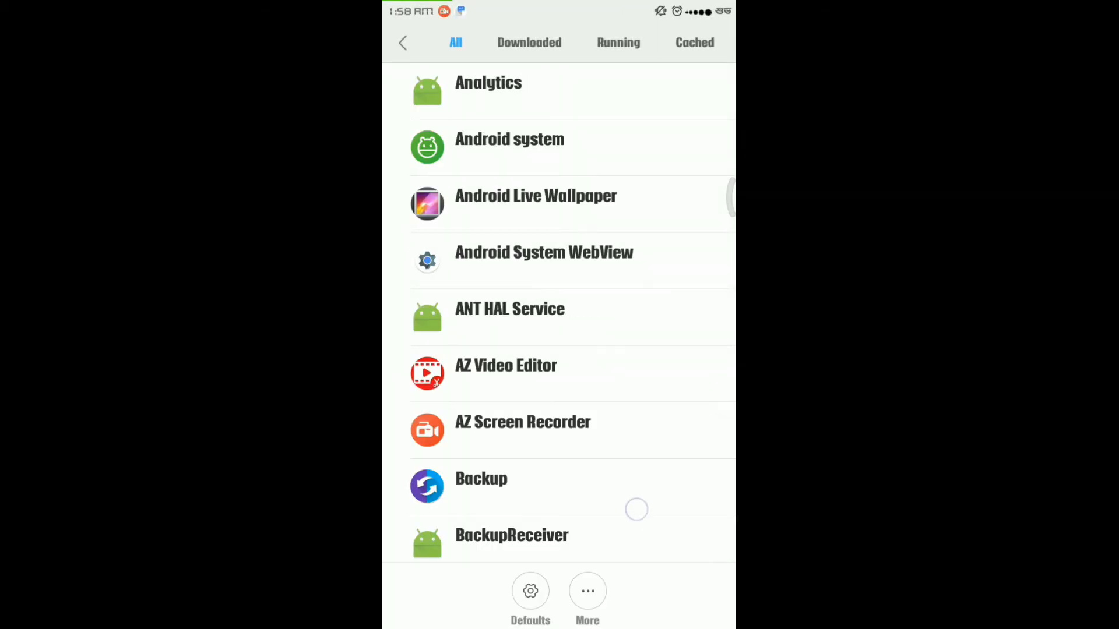
{"action": "scroll", "scroll_direction": "down", "scroll_amount": 3}
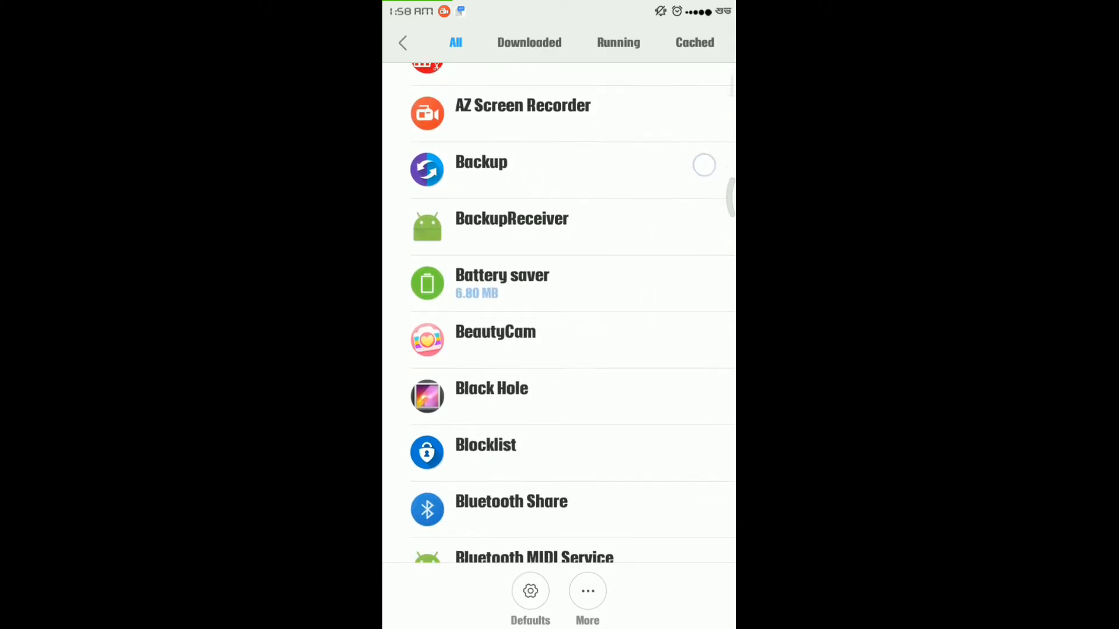
{"action": "scroll", "scroll_direction": "down", "scroll_amount": 3}
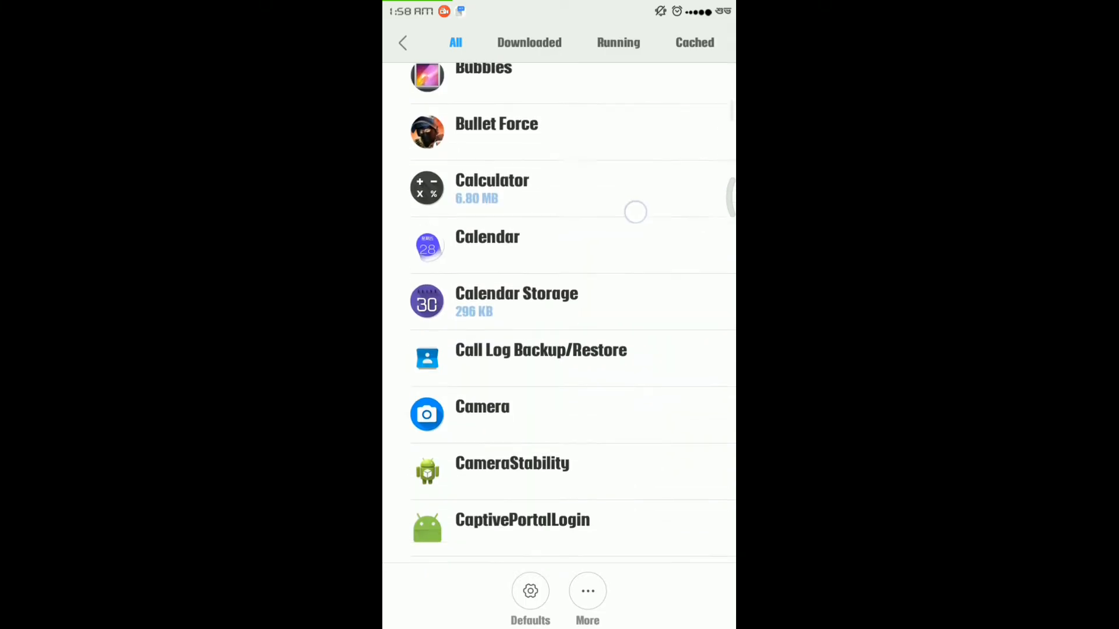
{"action": "scroll", "scroll_direction": "down", "scroll_amount": 3}
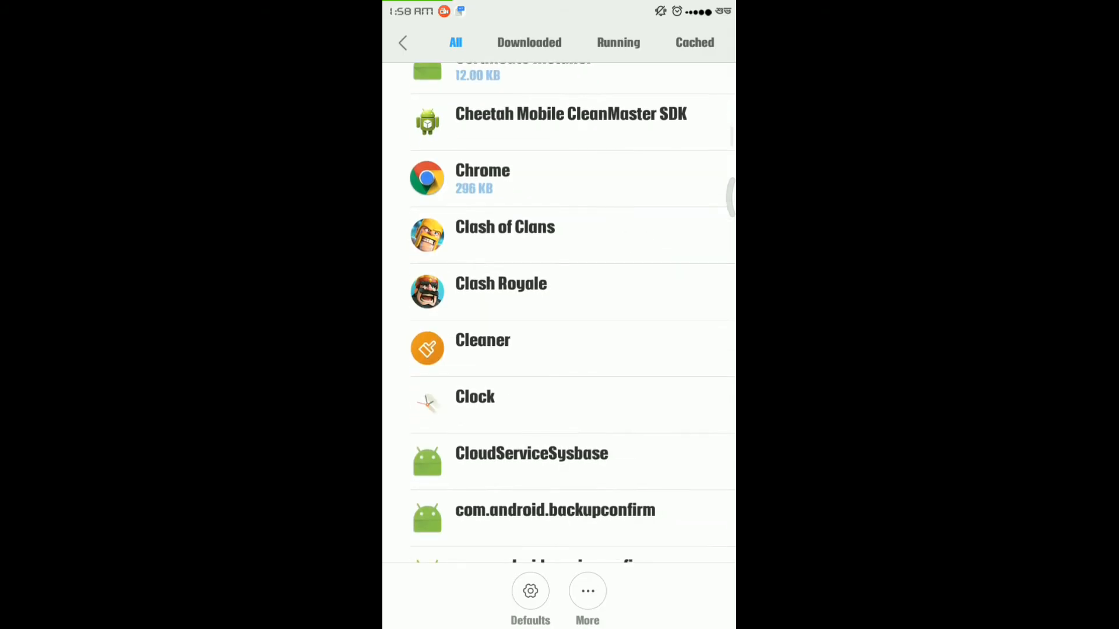
{"action": "scroll", "scroll_direction": "down", "scroll_amount": 3}
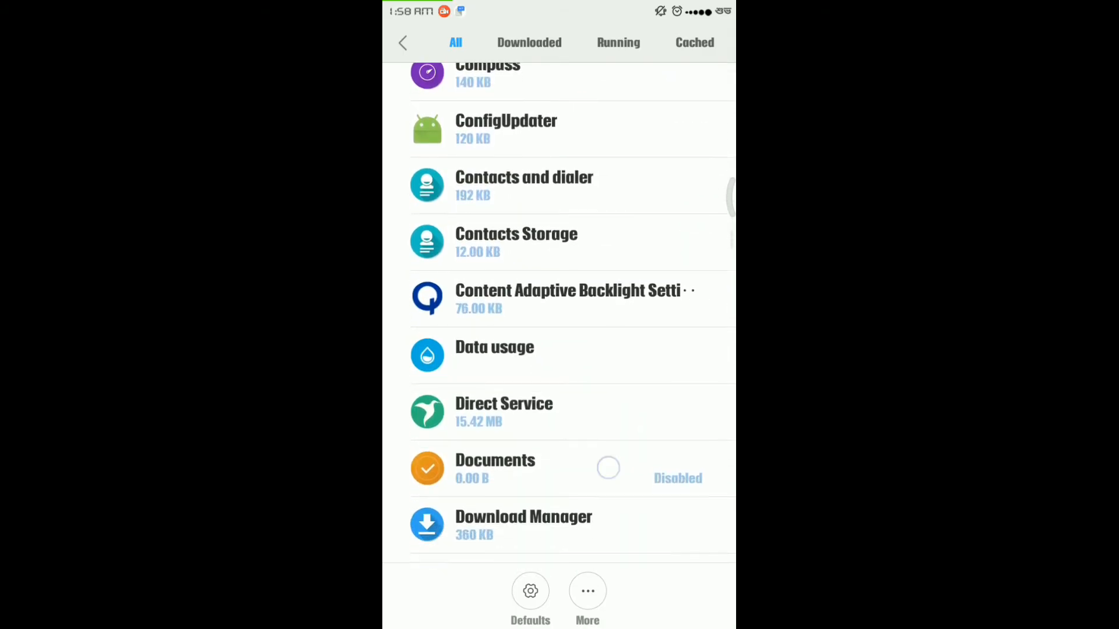
Step: Clear Download Manager's stored data from its App info screen
{"action": "left_click", "coordinate": [523, 525]}
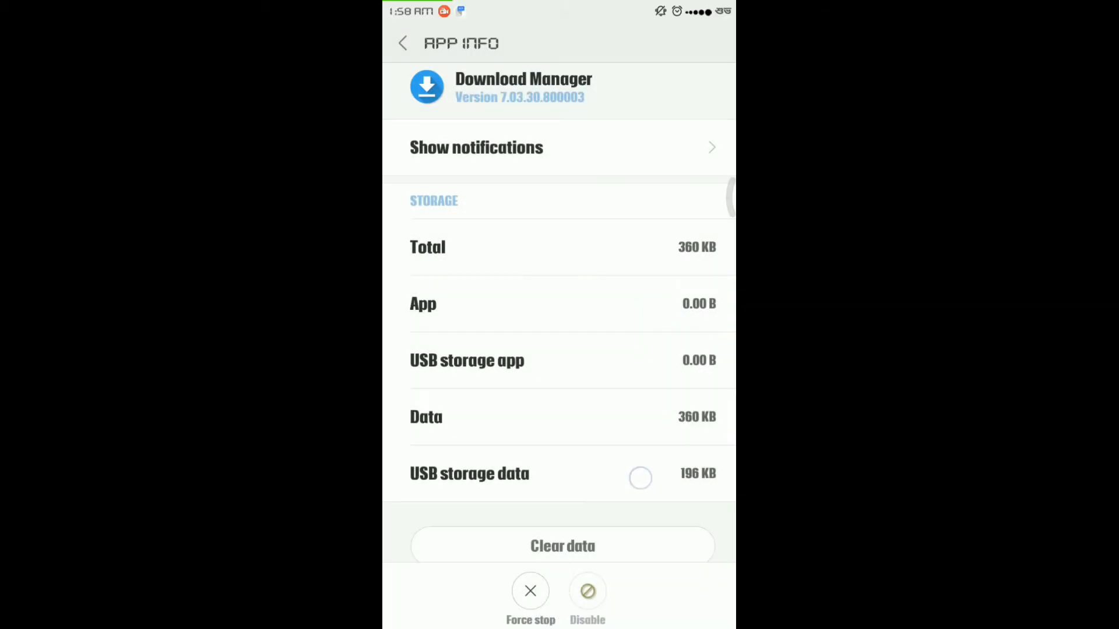
{"action": "scroll", "scroll_direction": "down", "scroll_amount": 3}
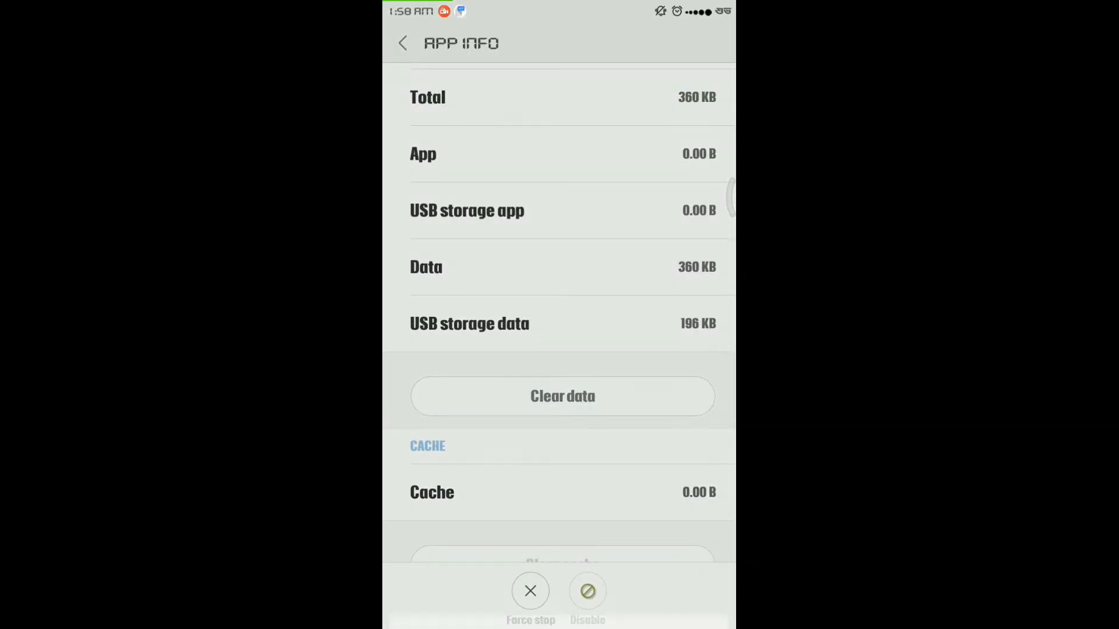
{"action": "left_click", "coordinate": [562, 396]}
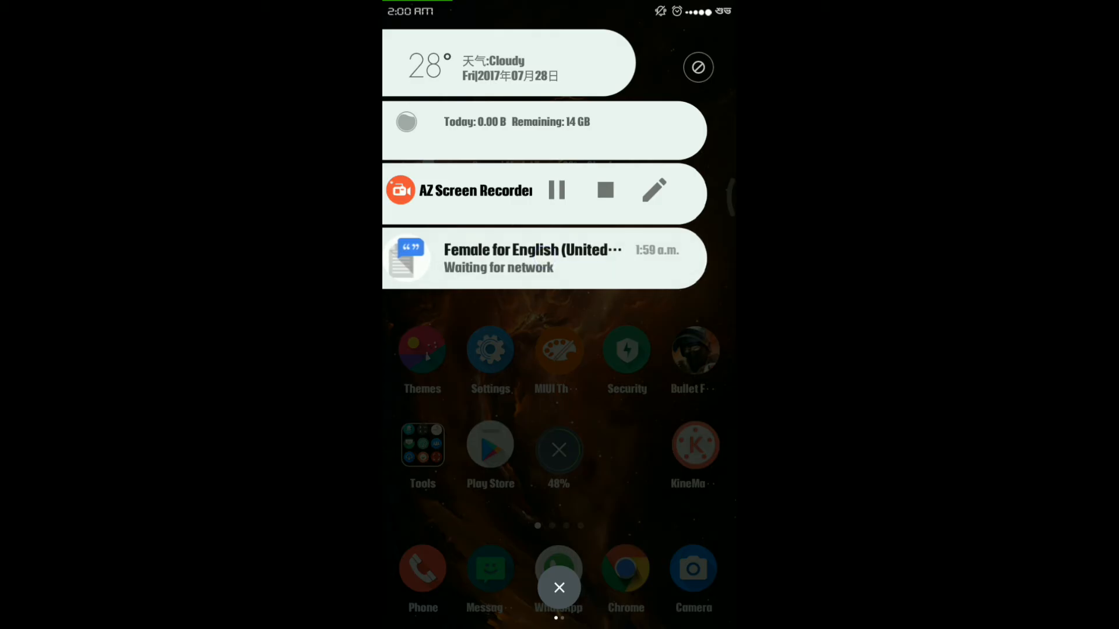
Step: Dismiss the notification shade and reopen Settings, scrolling its main list
{"action": "left_click", "coordinate": [559, 588]}
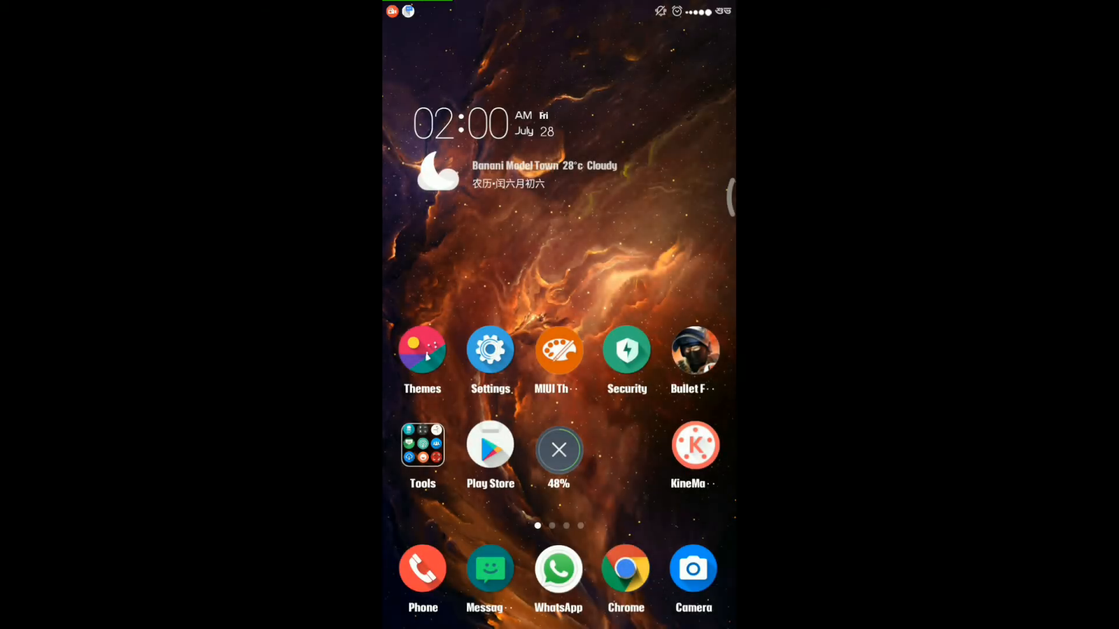
{"action": "left_click", "coordinate": [491, 350]}
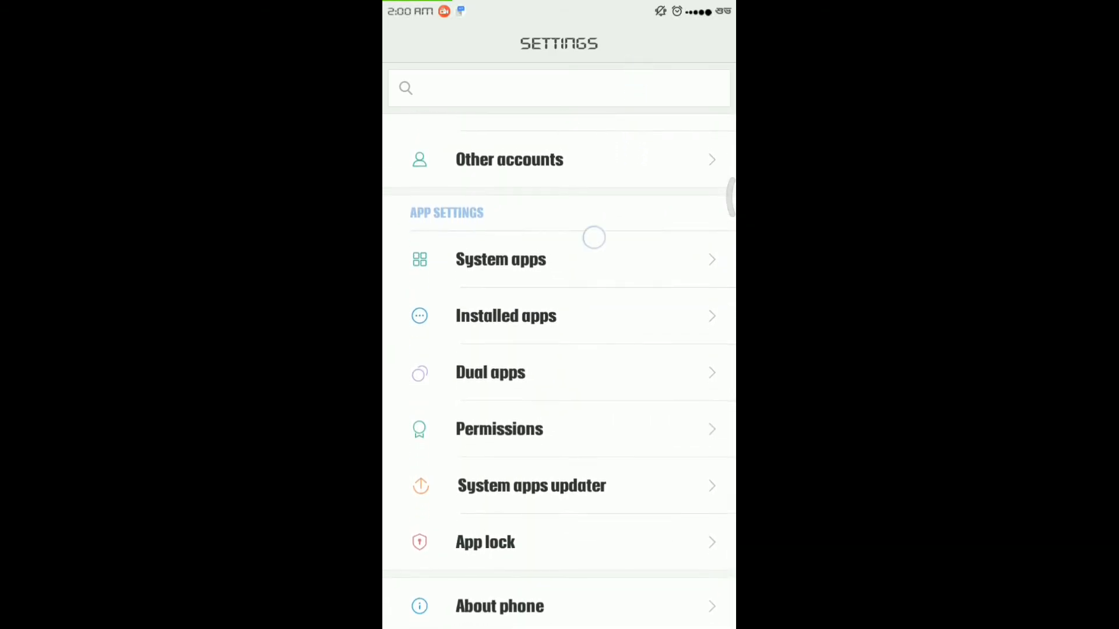
{"action": "scroll", "scroll_direction": "down", "scroll_amount": 3}
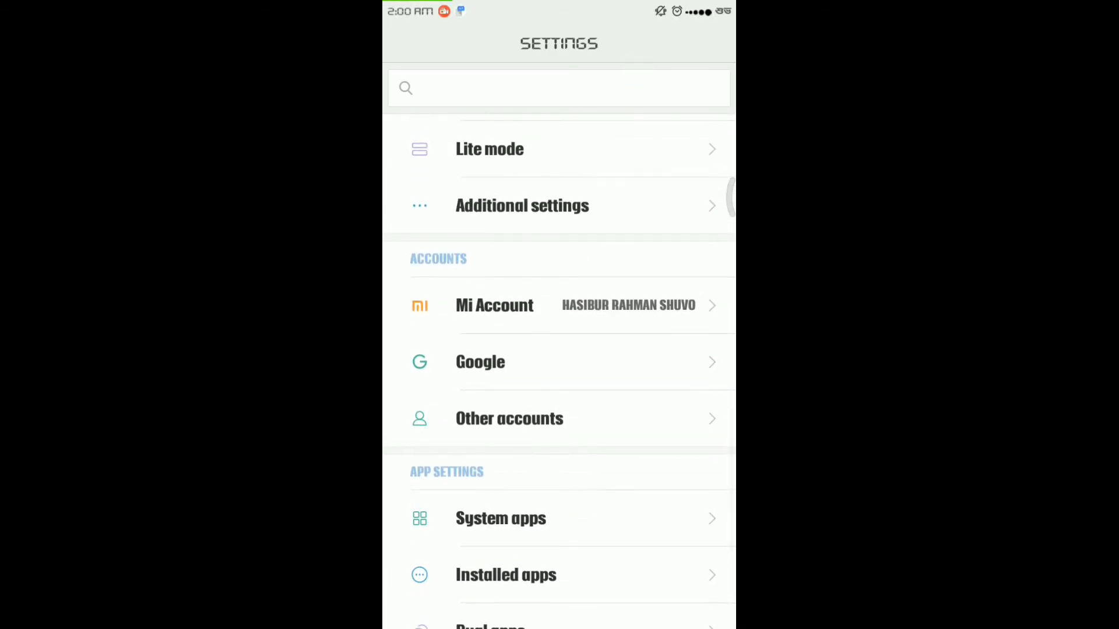
Step: Reach Text-to-speech output under Additional settings and the Google engine settings
{"action": "left_click", "coordinate": [521, 206]}
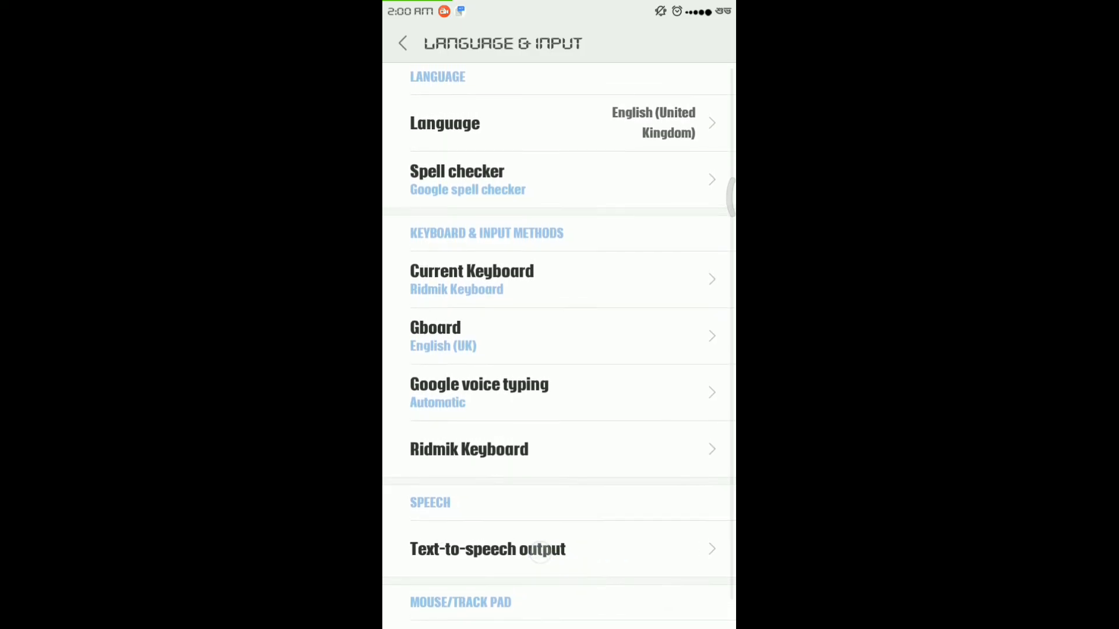
{"action": "left_click", "coordinate": [487, 549]}
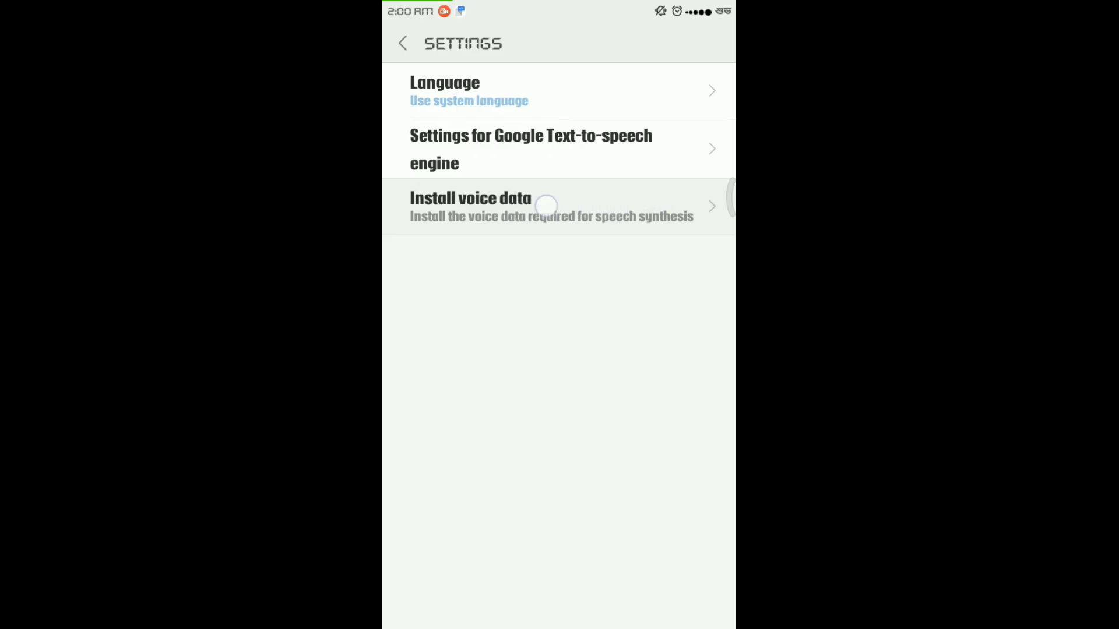
Step: Show the English (United Kingdom) voices under Install voice data, Voice set 1 downloading
{"action": "left_click", "coordinate": [470, 207]}
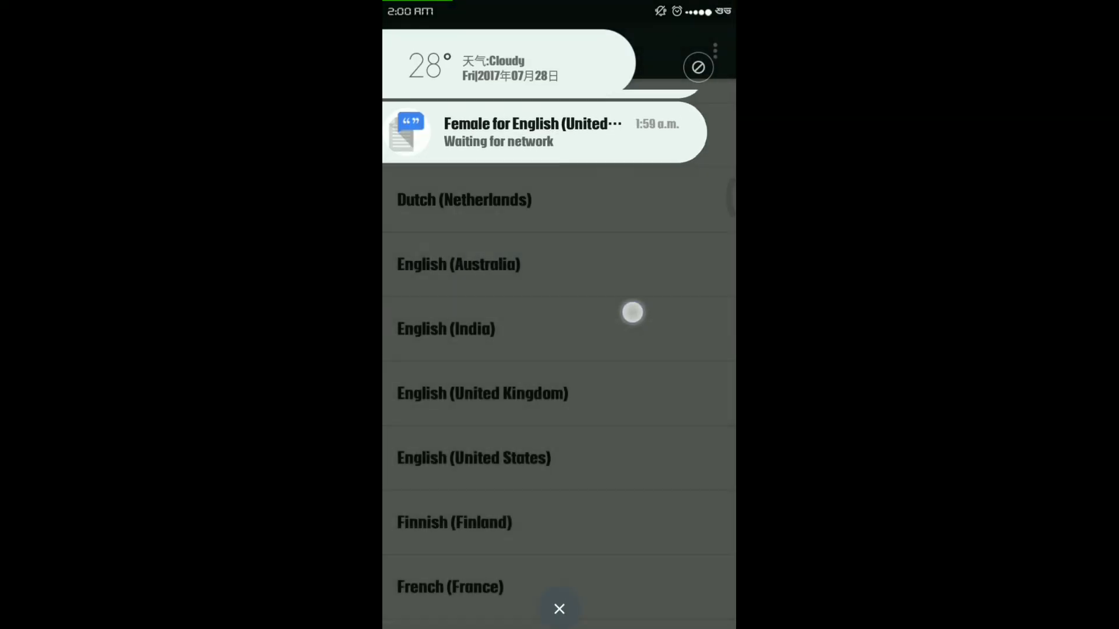
{"action": "left_click", "coordinate": [482, 393]}
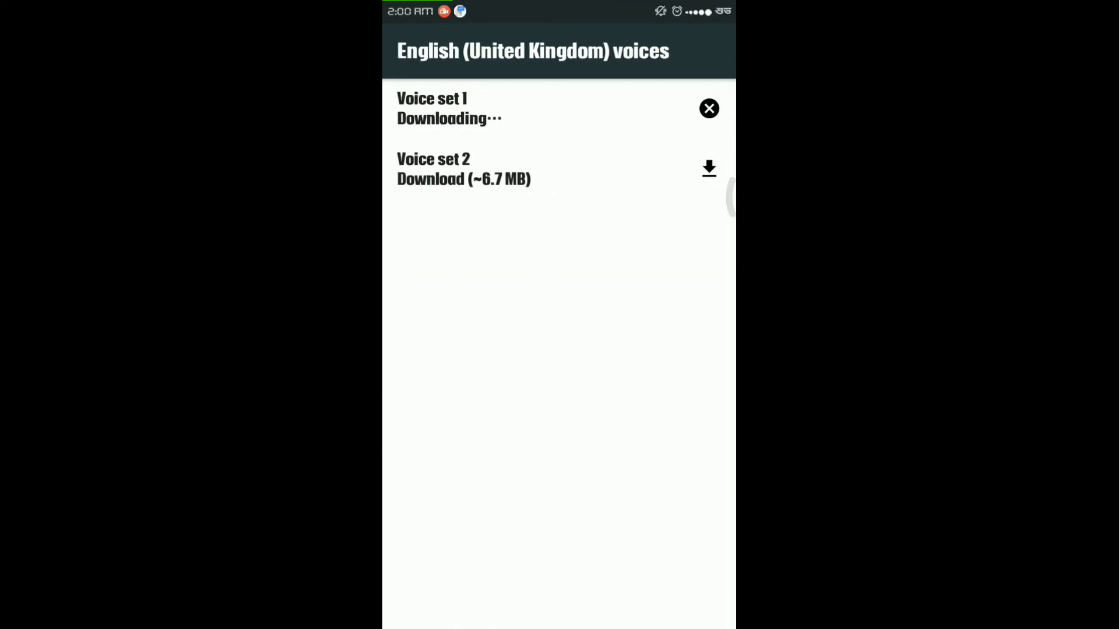